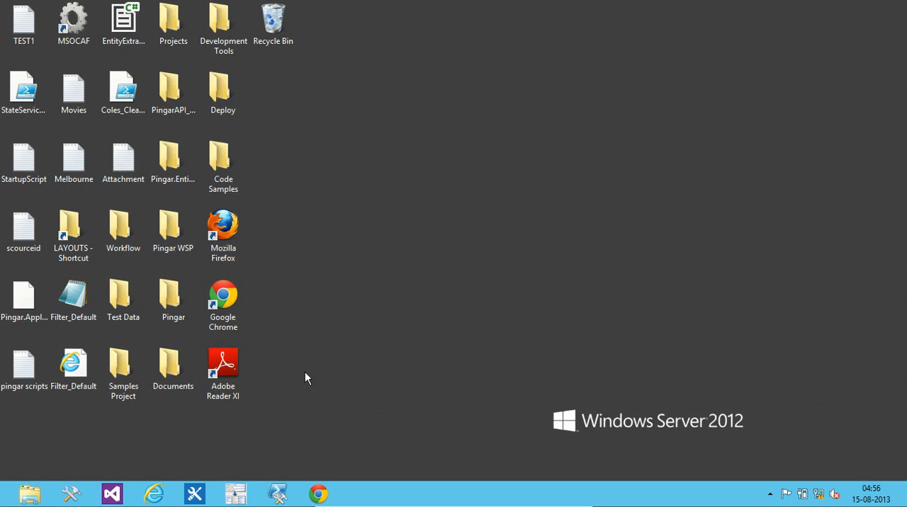
# - Start a new SharePoint 2013 Empty Project from Visual Studio's File menu
pyautogui.click(110, 493)
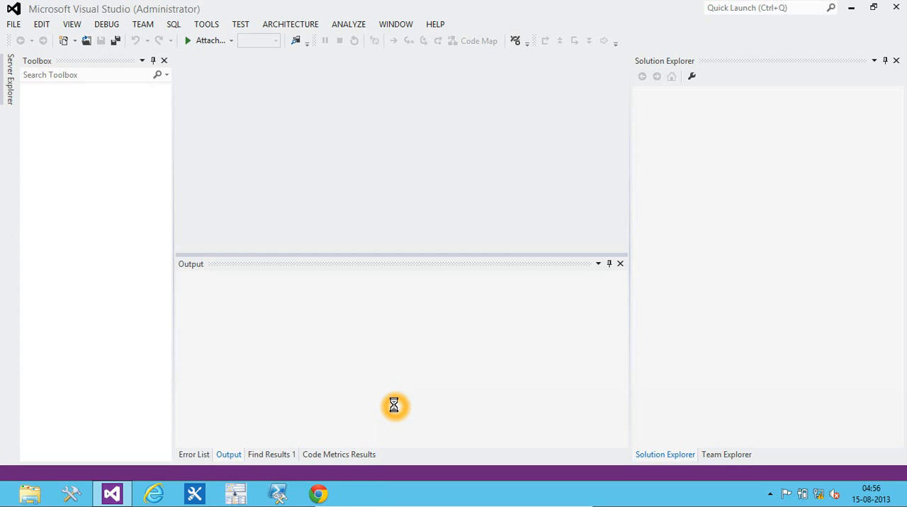
pyautogui.click(10, 23)
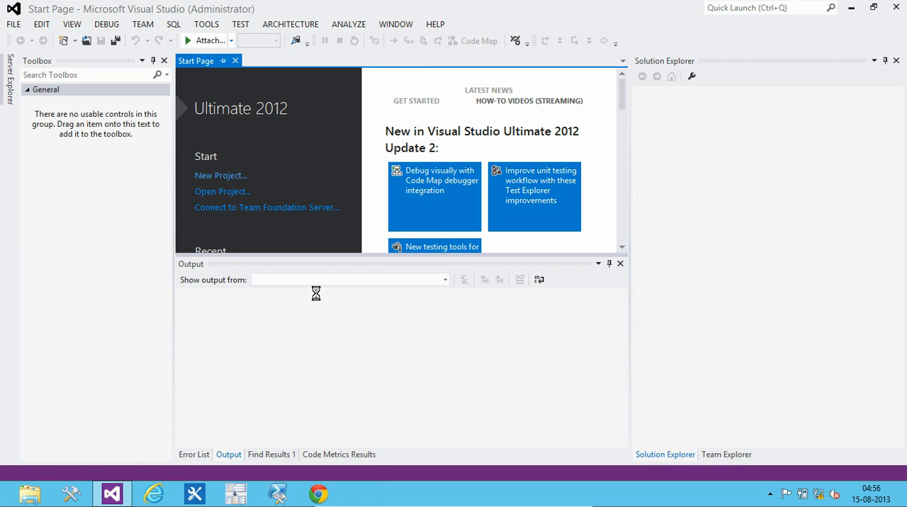
pyautogui.click(221, 175)
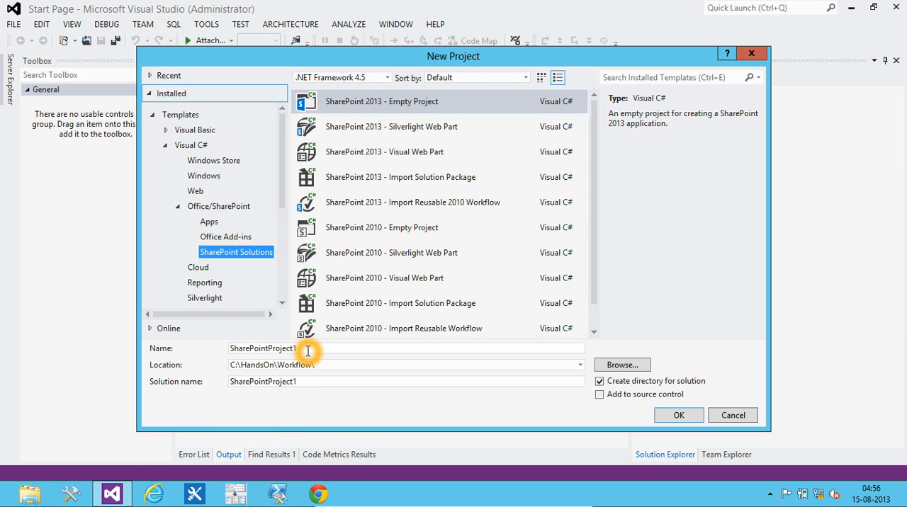
# - Name the project MyFirstVisualStudioWorkflow and finish it as a sandboxed solution
pyautogui.write('MyFirstVisualStudio')
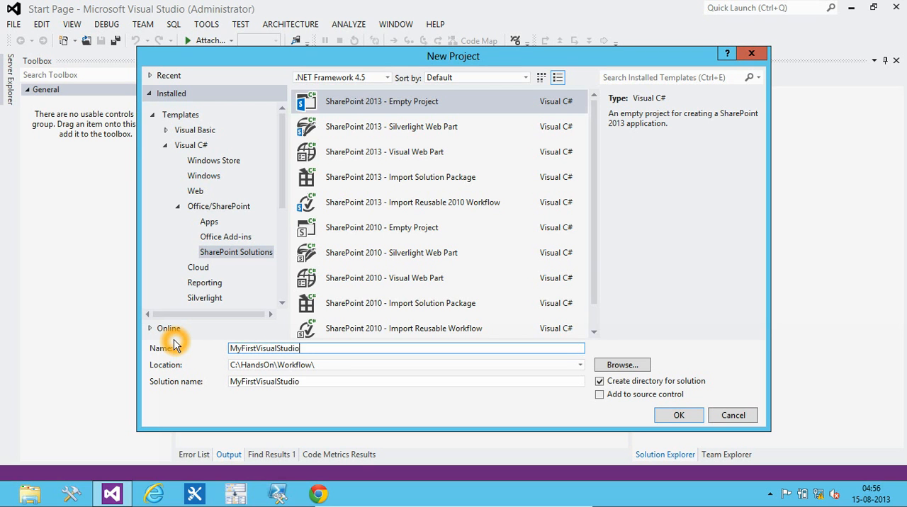
pyautogui.write('Workflow')
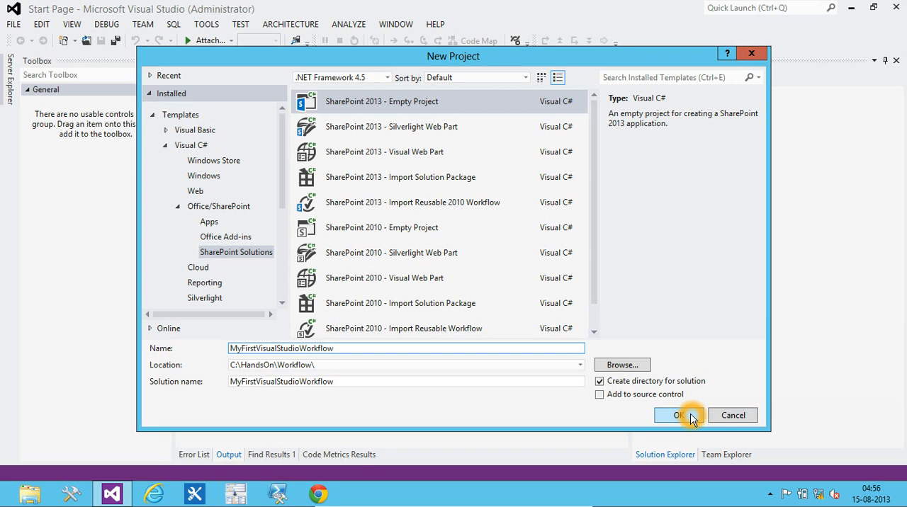
pyautogui.click(679, 415)
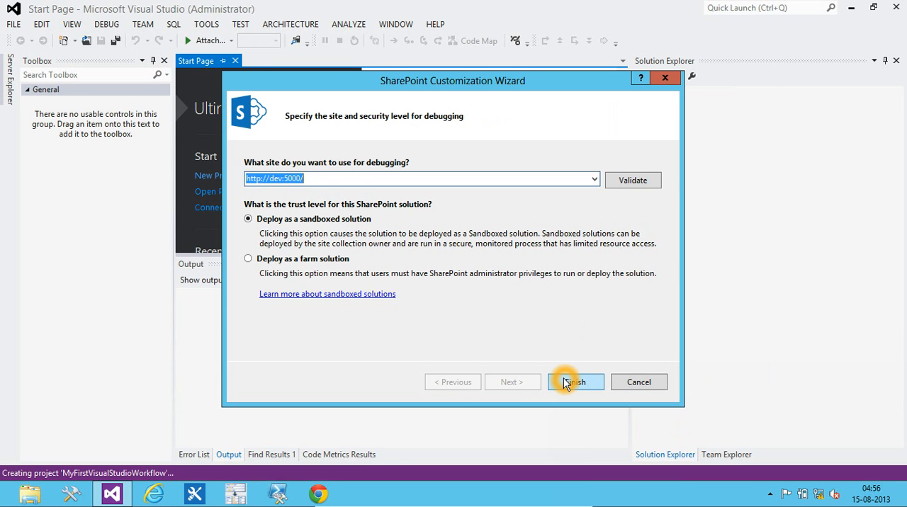
pyautogui.click(575, 383)
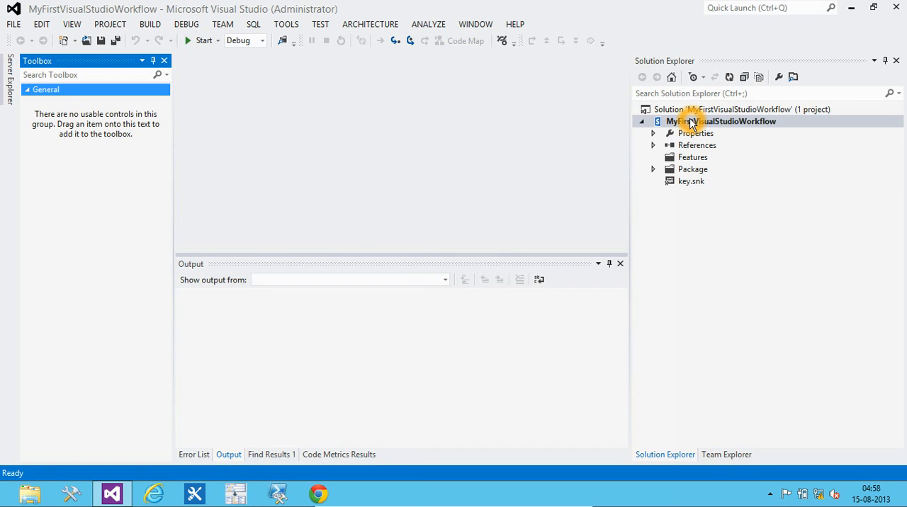
# - Add a new Workflow item named LogToHistoryWorkflow to the project
pyautogui.rightClick(691, 122)
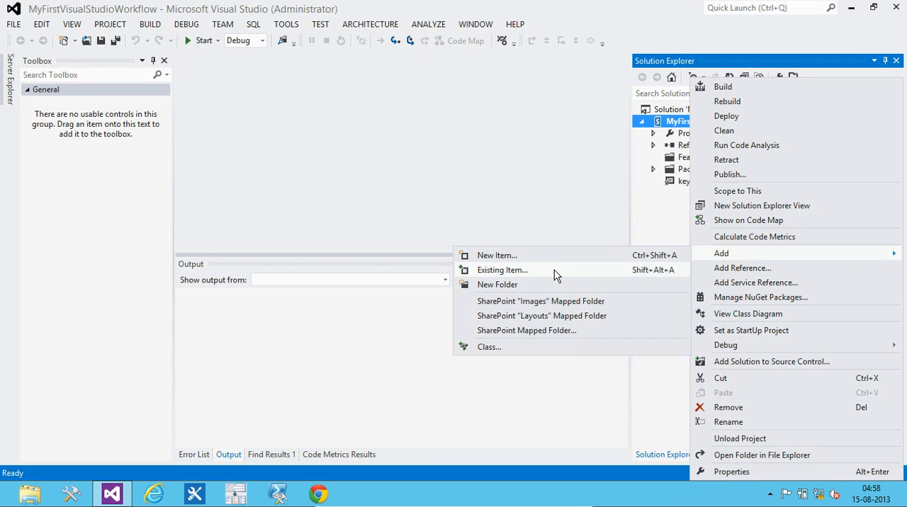
pyautogui.click(496, 255)
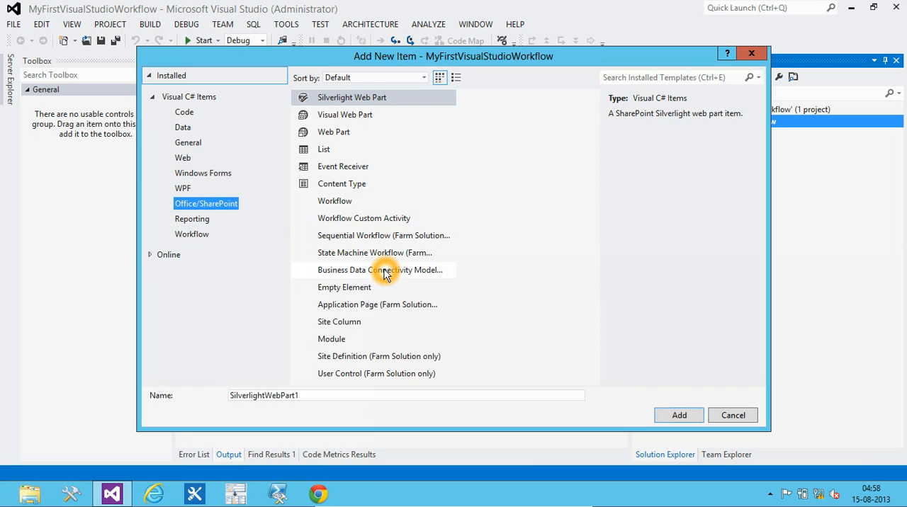
pyautogui.click(334, 201)
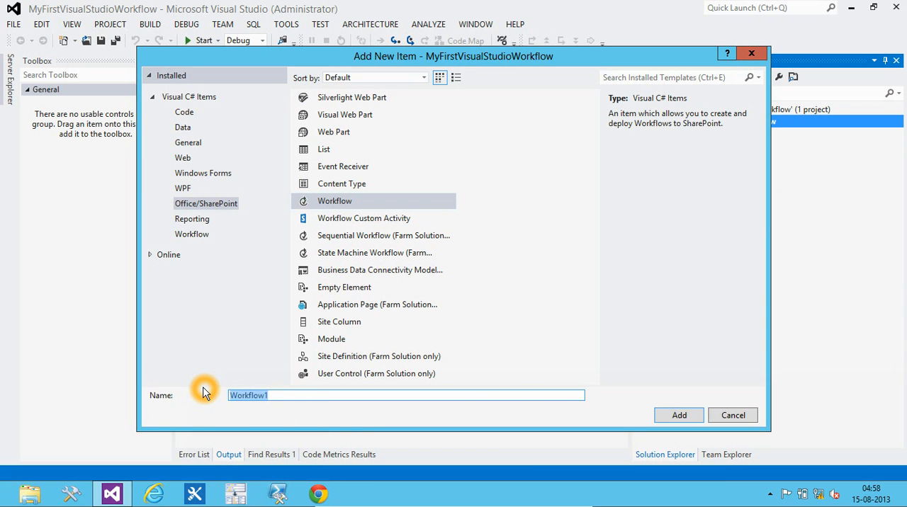
pyautogui.write('LogToHistory')
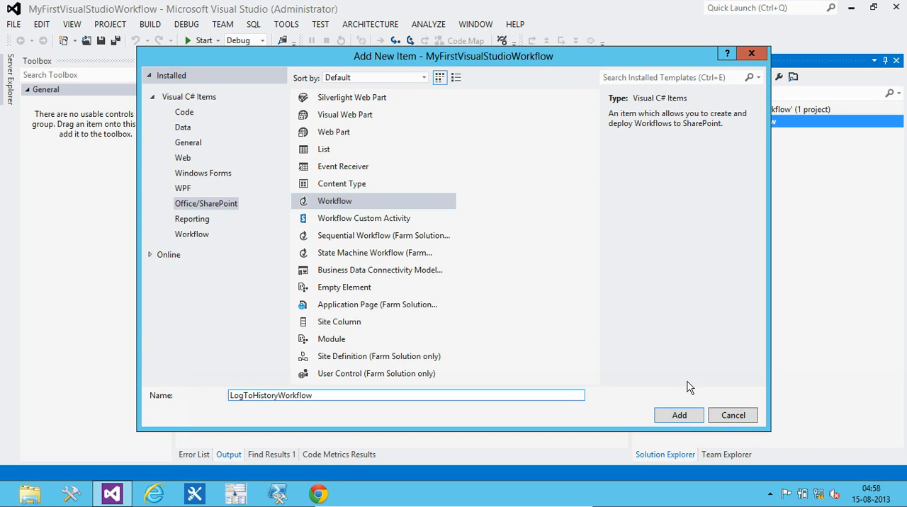
pyautogui.click(679, 415)
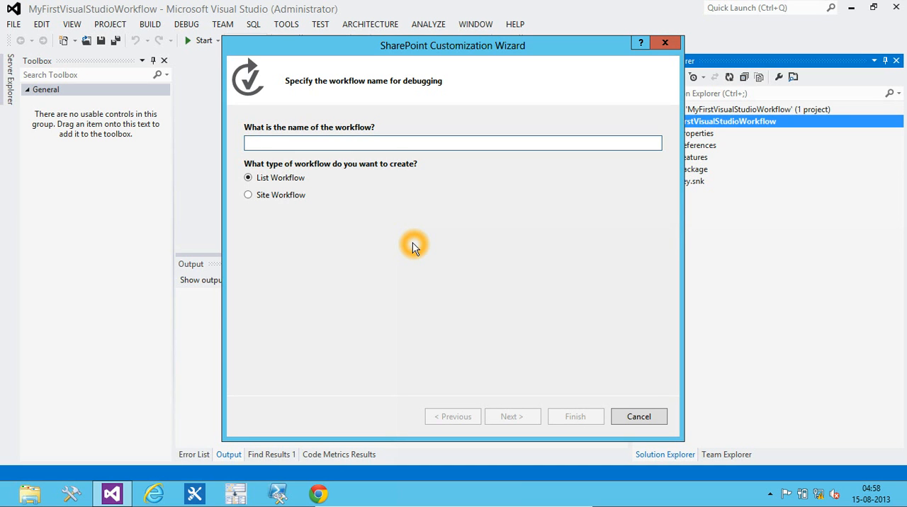
# - Name the workflow LogToHistory and continue to the list association step
pyautogui.write('LogToHis')
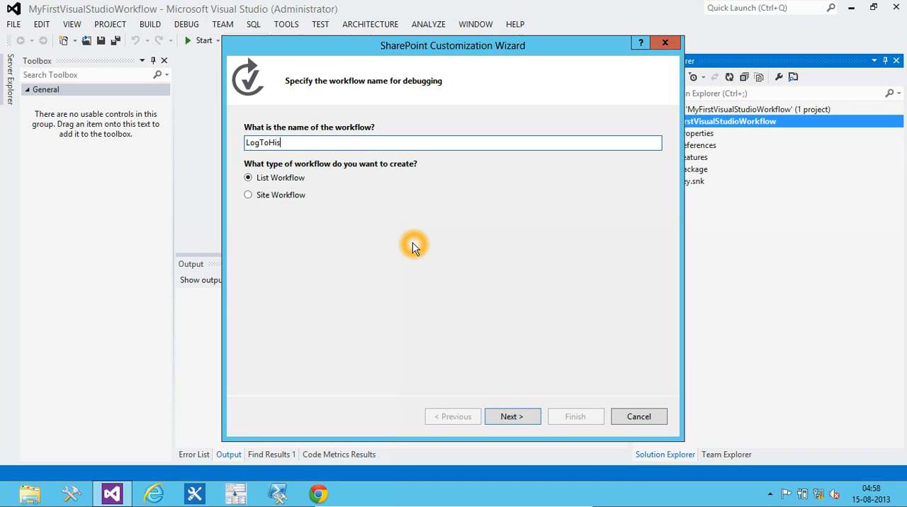
pyautogui.write('tory')
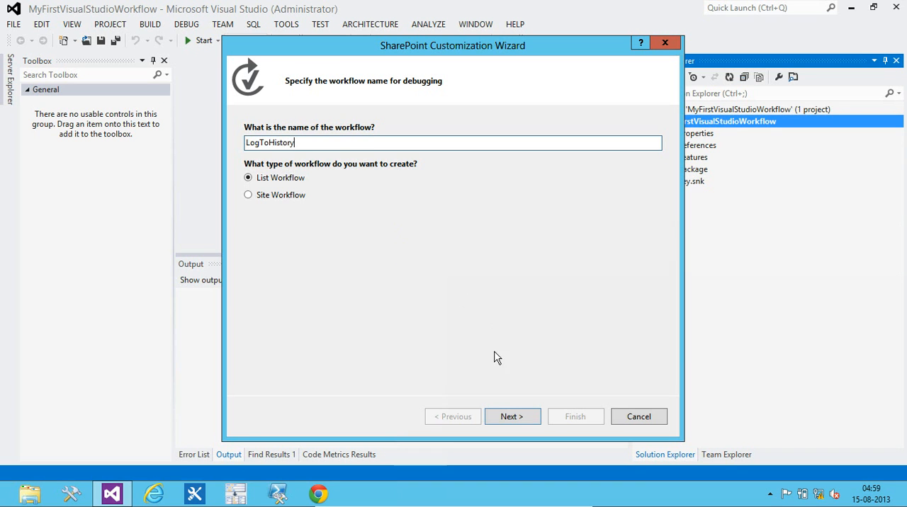
pyautogui.click(513, 416)
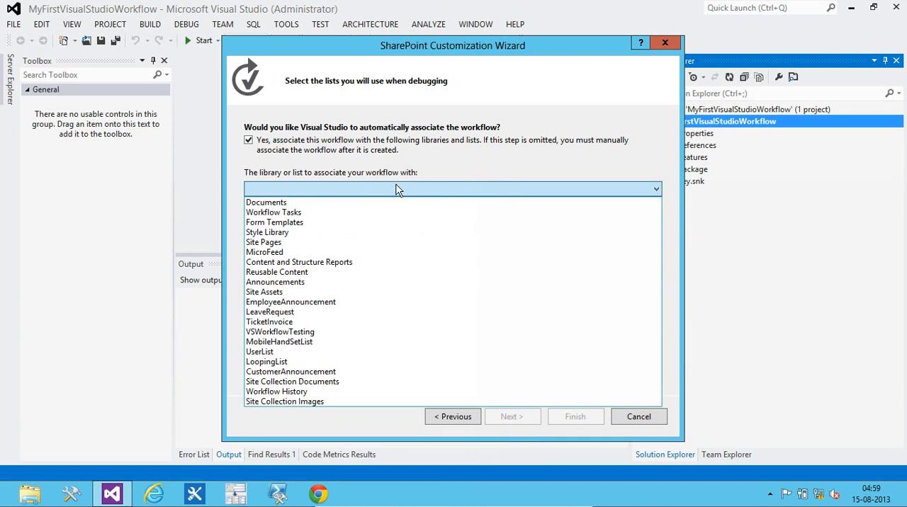
# - Associate it with VSWorkflowTesting and Workflow History, manually started, and finish
pyautogui.click(295, 332)
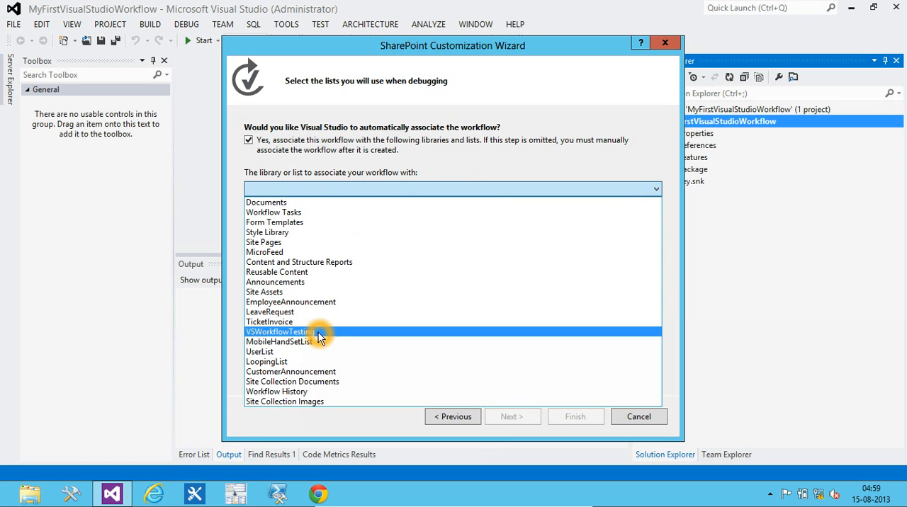
pyautogui.click(281, 332)
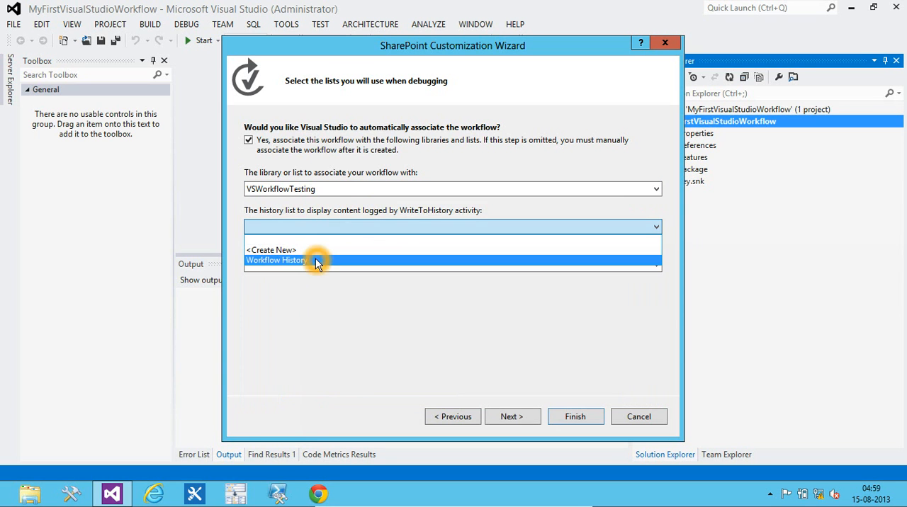
pyautogui.click(275, 261)
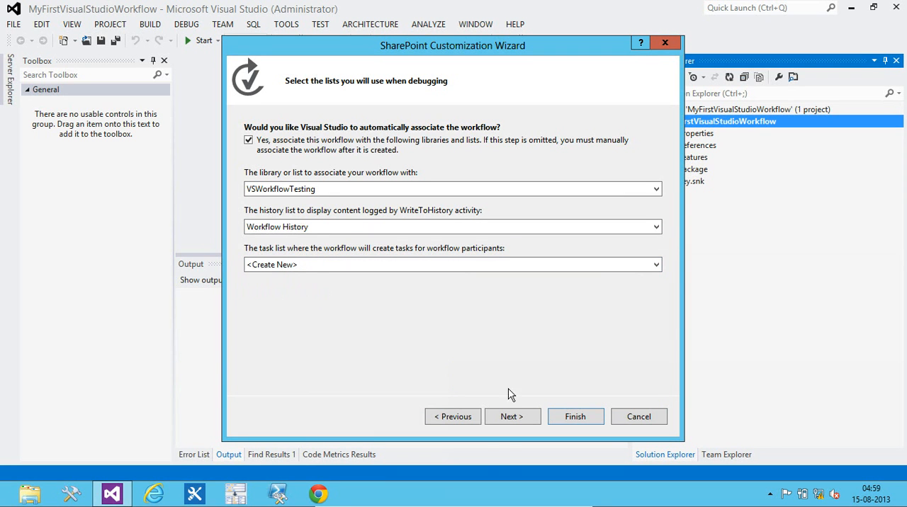
pyautogui.click(513, 417)
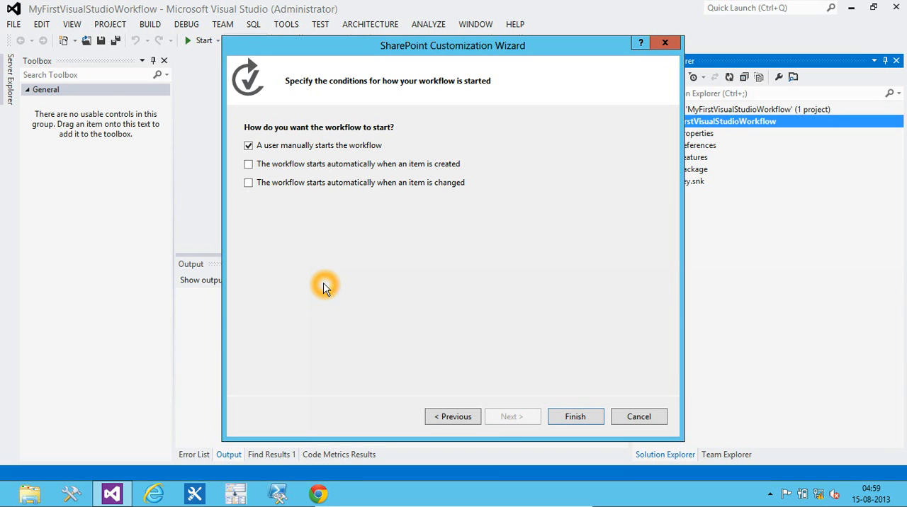
pyautogui.click(247, 145)
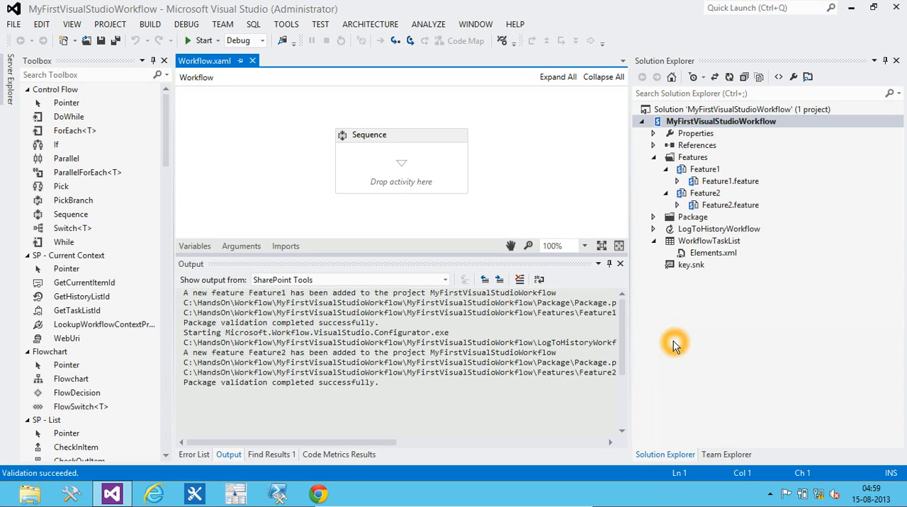
pyautogui.moveTo(678, 313)
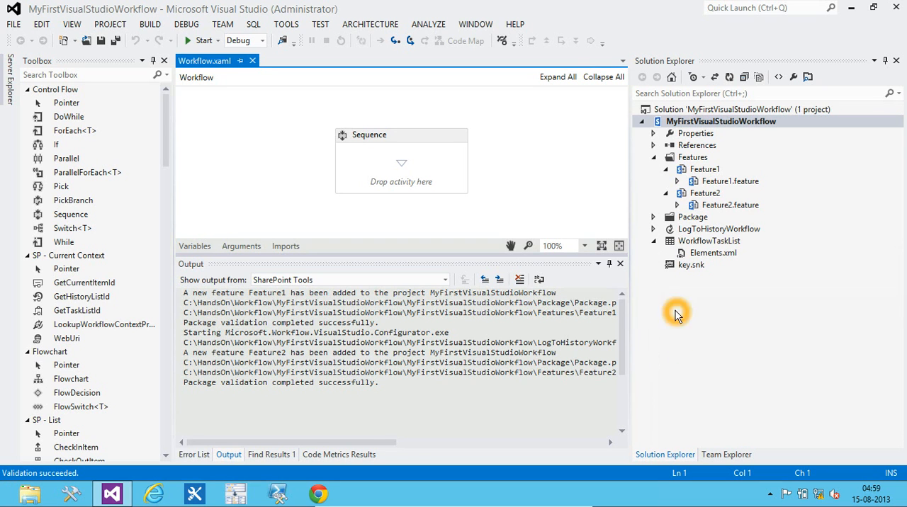
pyautogui.moveTo(683, 325)
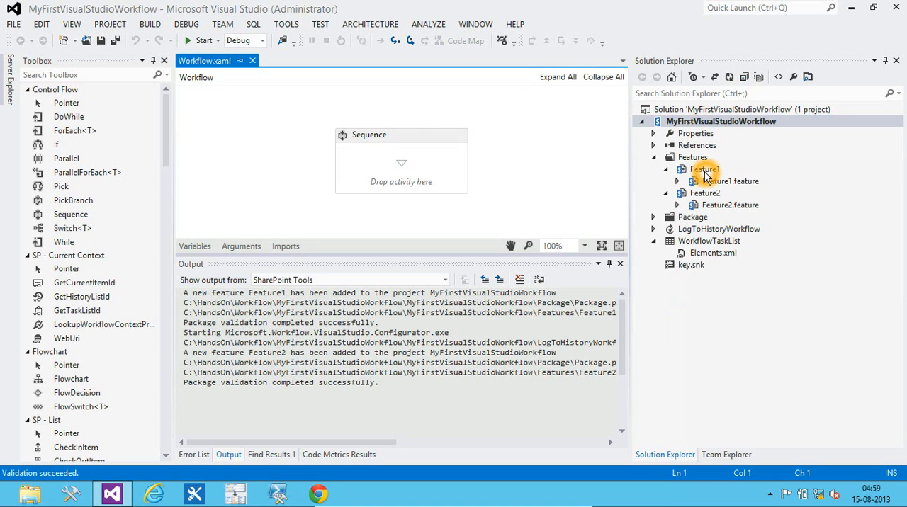
# - Edit the feature titles in the Feature designers to workflow-based names
pyautogui.doubleClick(704, 170)
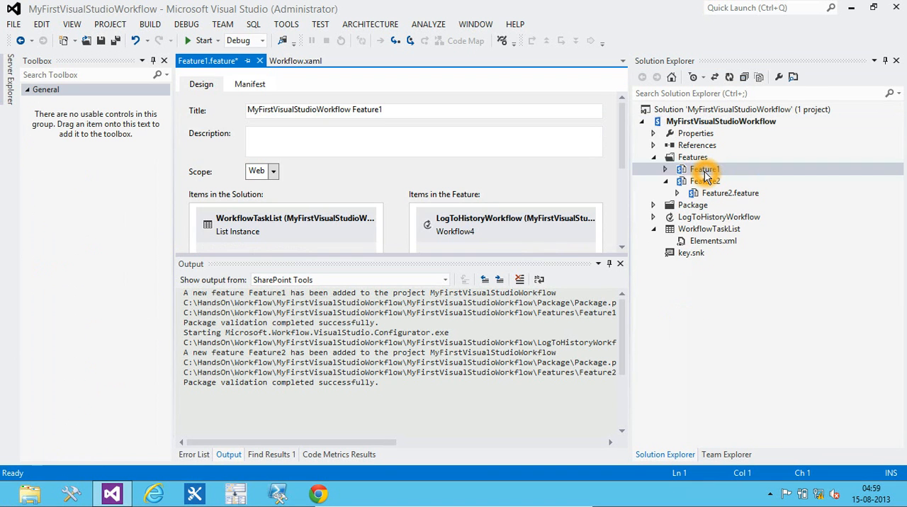
pyautogui.click(351, 110)
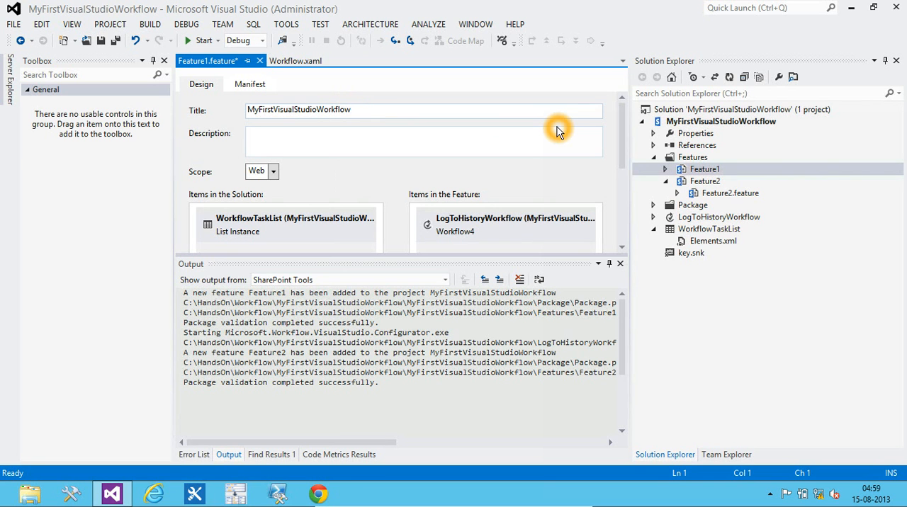
pyautogui.write('Workflow Wo')
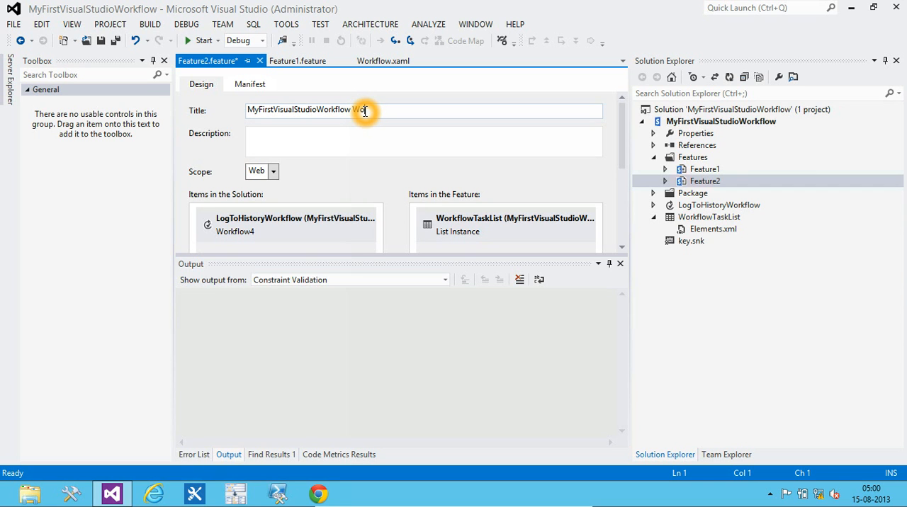
pyautogui.write('kflow')
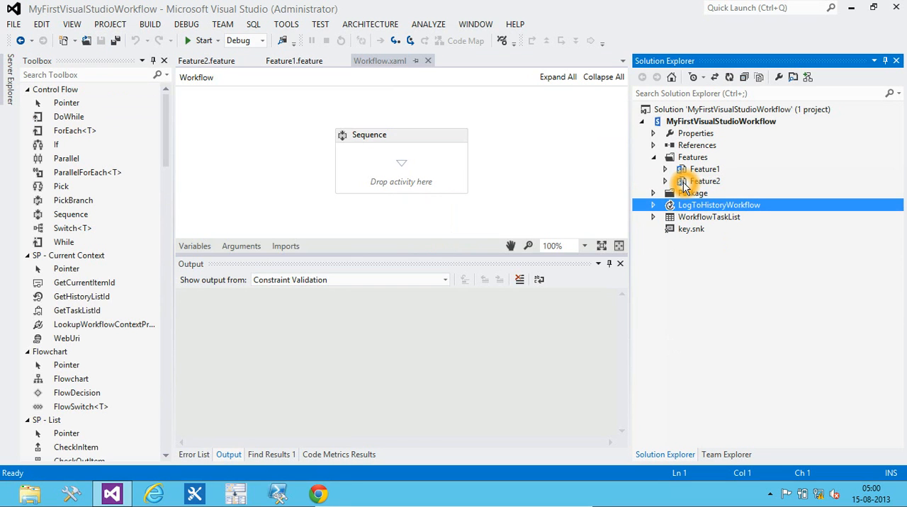
# - Place a WriteToHistory activity from the Toolbox into the workflow's Sequence
pyautogui.click(652, 204)
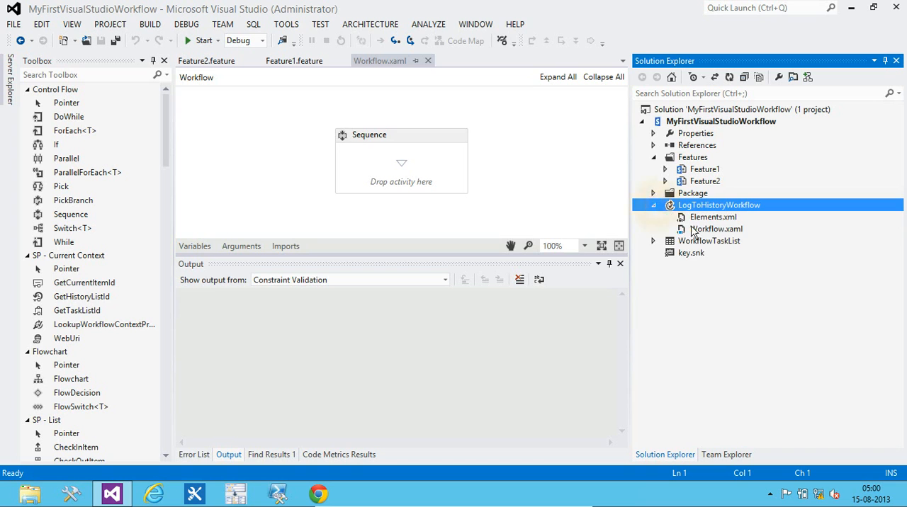
pyautogui.click(716, 228)
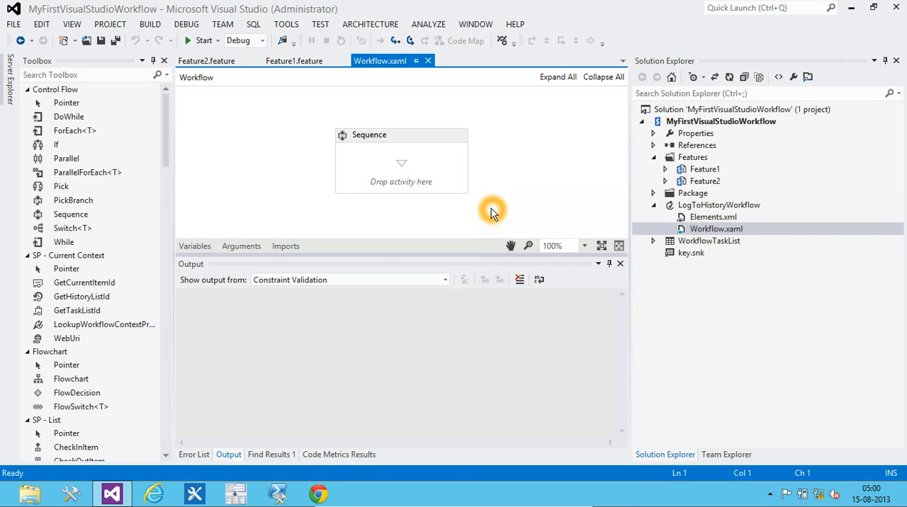
pyautogui.moveTo(587, 214)
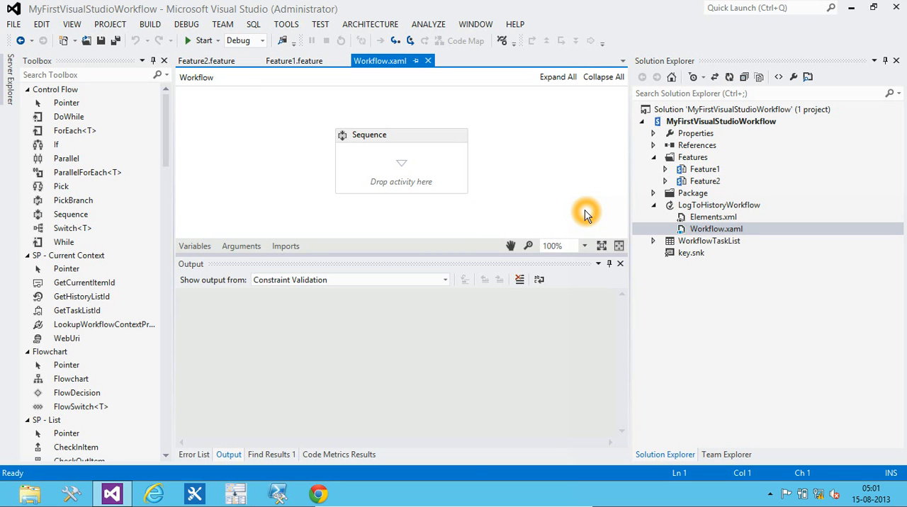
pyautogui.click(97, 74)
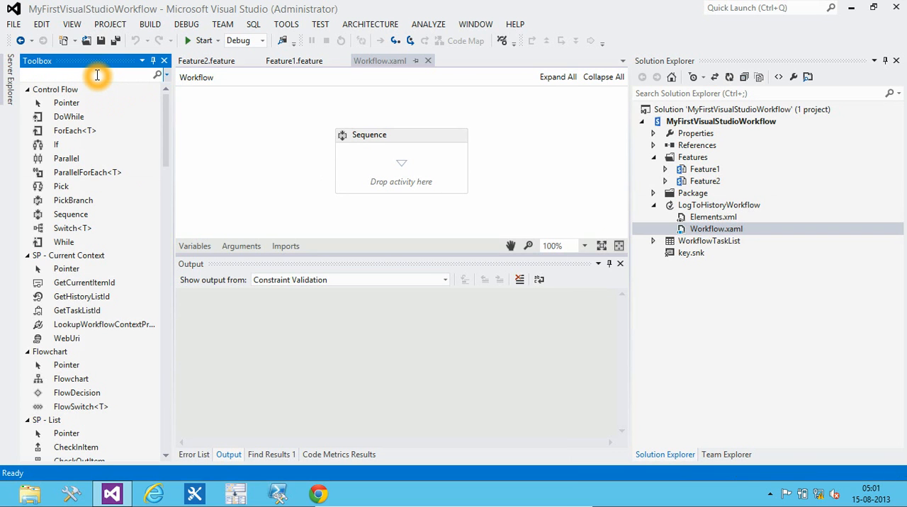
pyautogui.write('wr')
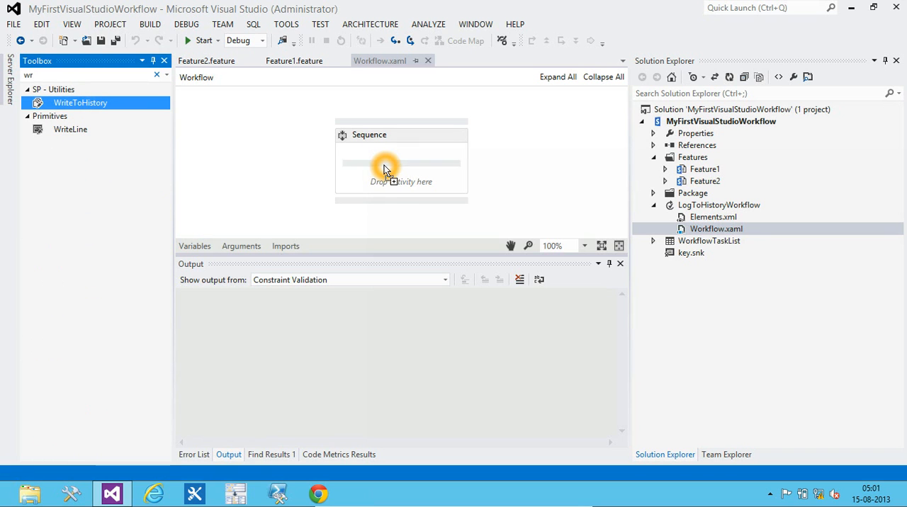
pyautogui.moveTo(80, 102); pyautogui.dragTo(395, 163)
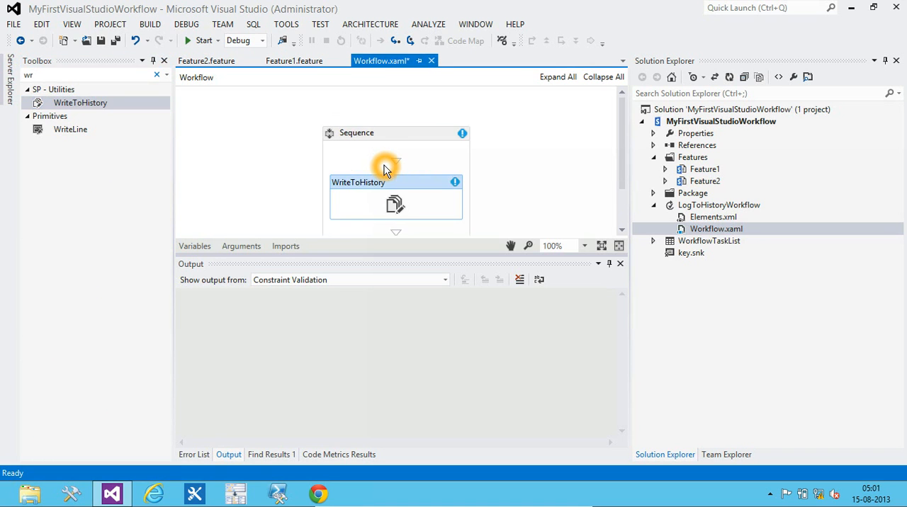
# - Set the WriteToHistory activity's Message to "Our VS workflow"
pyautogui.rightClick(395, 138)
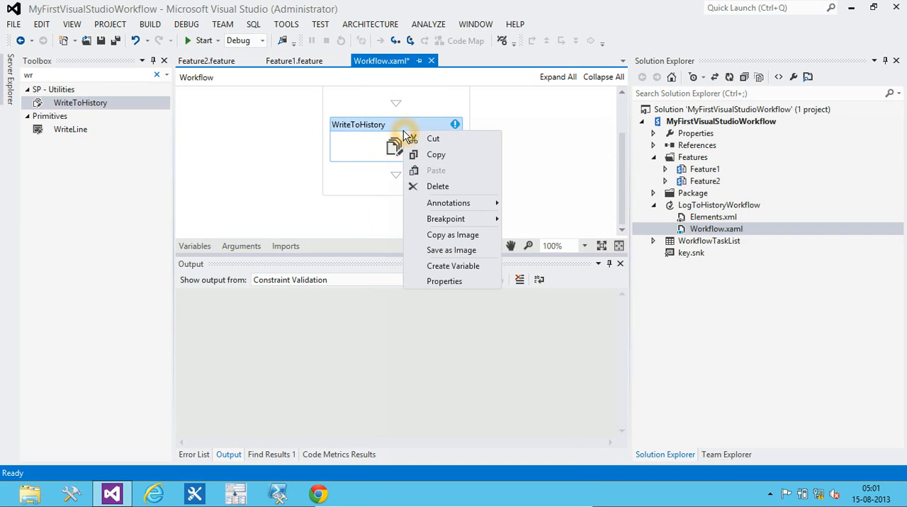
pyautogui.click(445, 280)
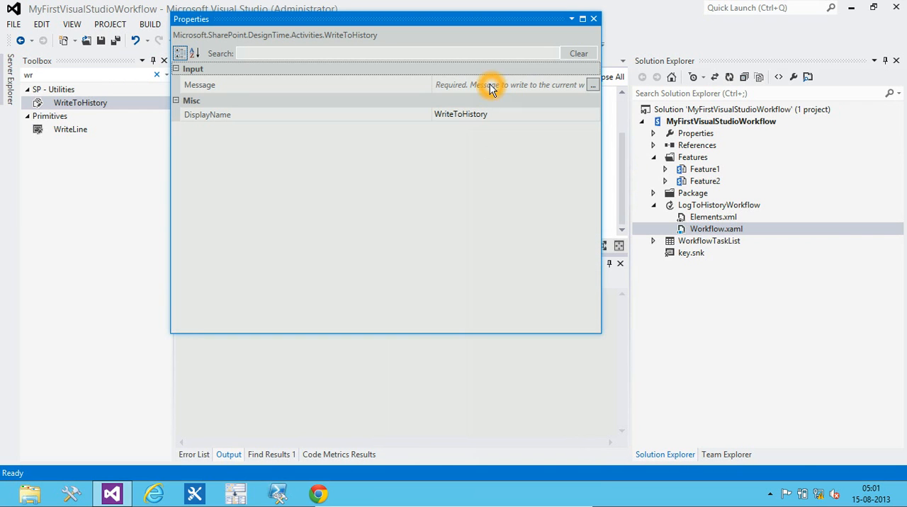
pyautogui.click(493, 84)
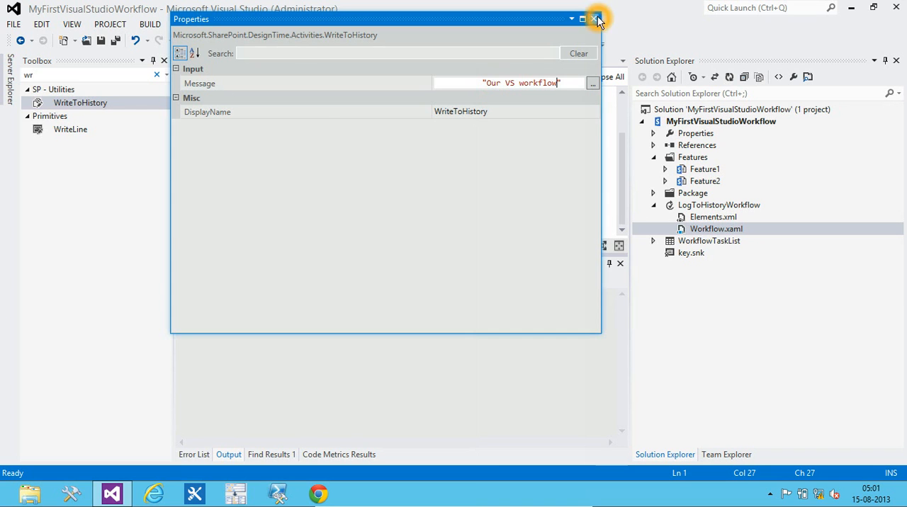
pyautogui.click(593, 20)
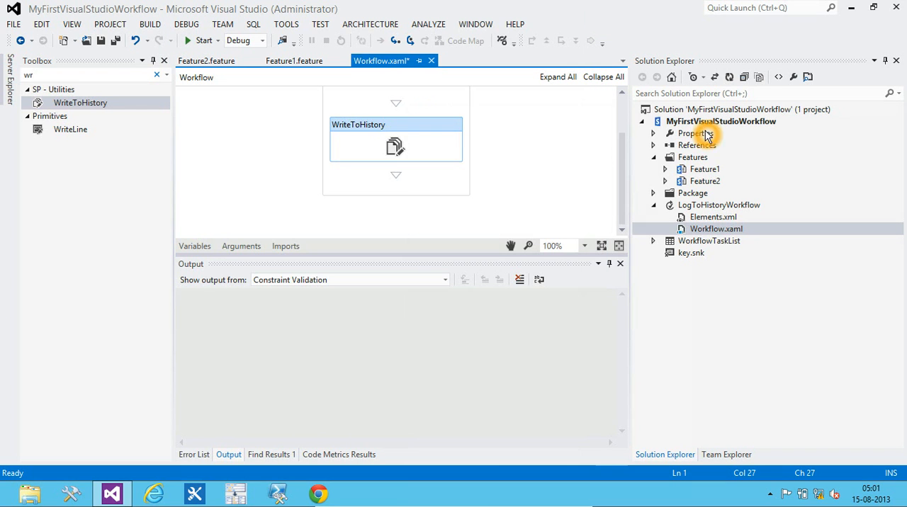
pyautogui.click(718, 122)
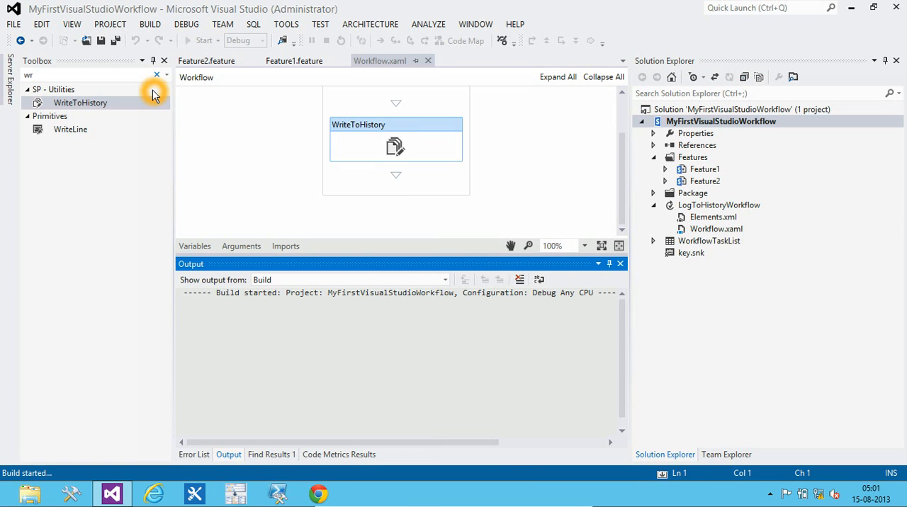
pyautogui.moveTo(204, 162)
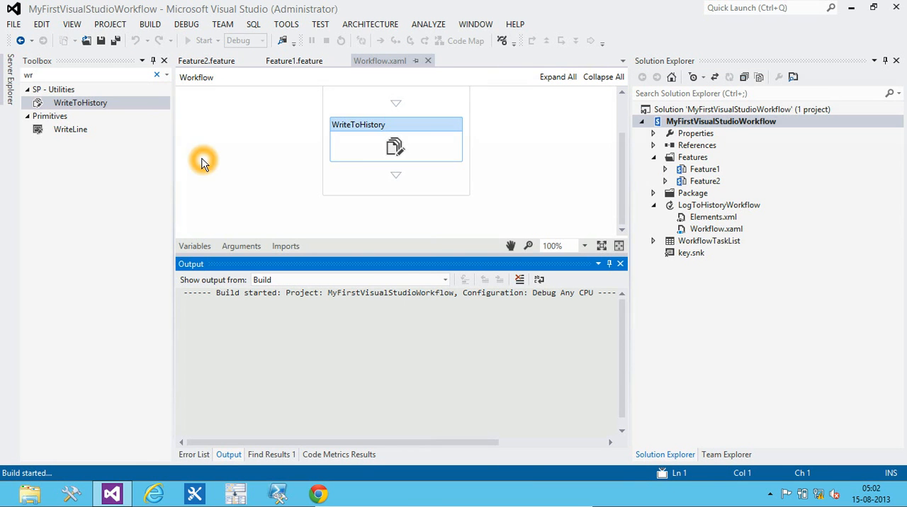
pyautogui.moveTo(292, 240)
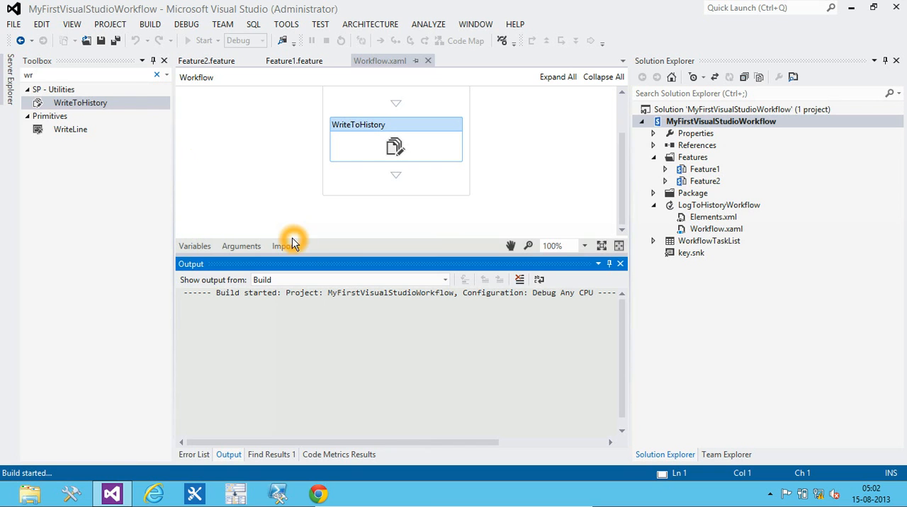
pyautogui.moveTo(259, 192)
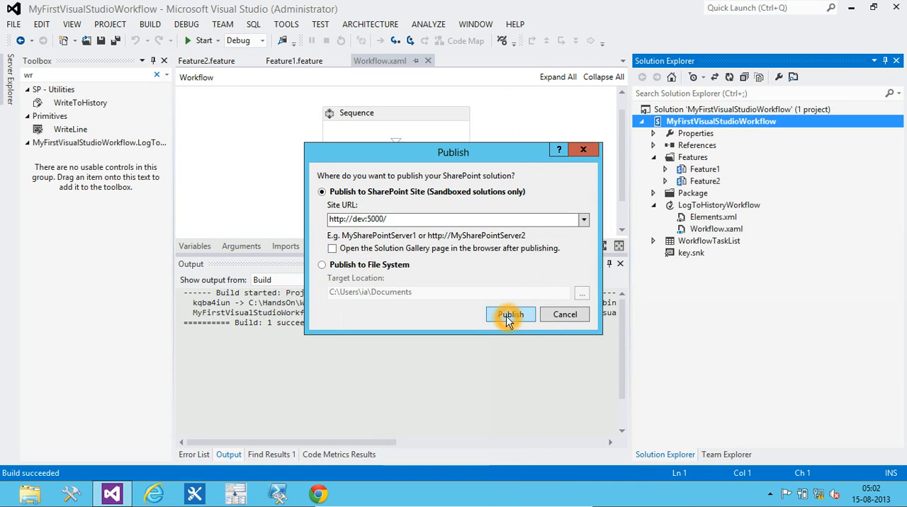
pyautogui.click(510, 314)
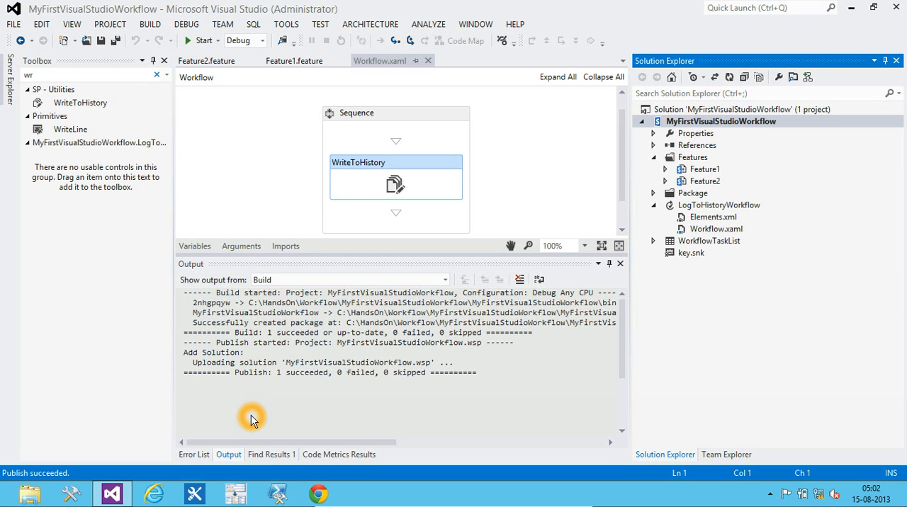
pyautogui.moveTo(189, 463)
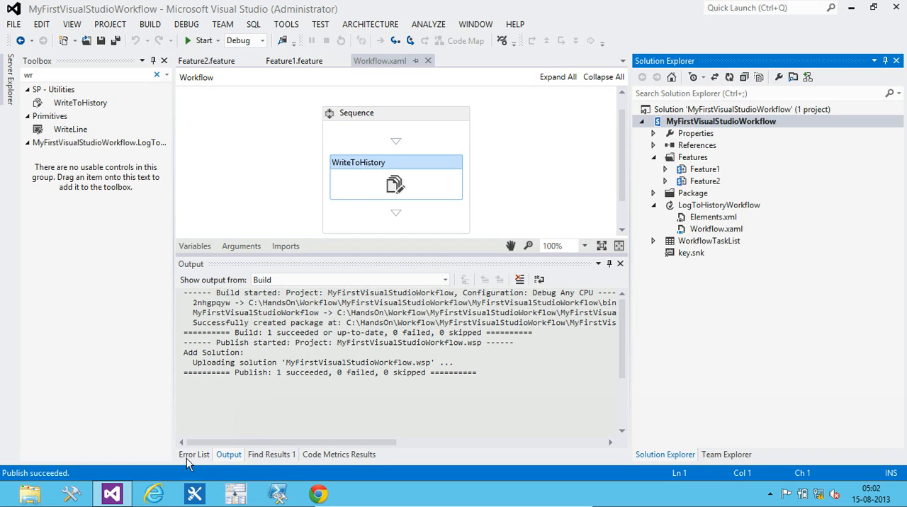
# - Browse to the SharePoint site and reach the Solution Gallery via Site Settings
pyautogui.click(152, 493)
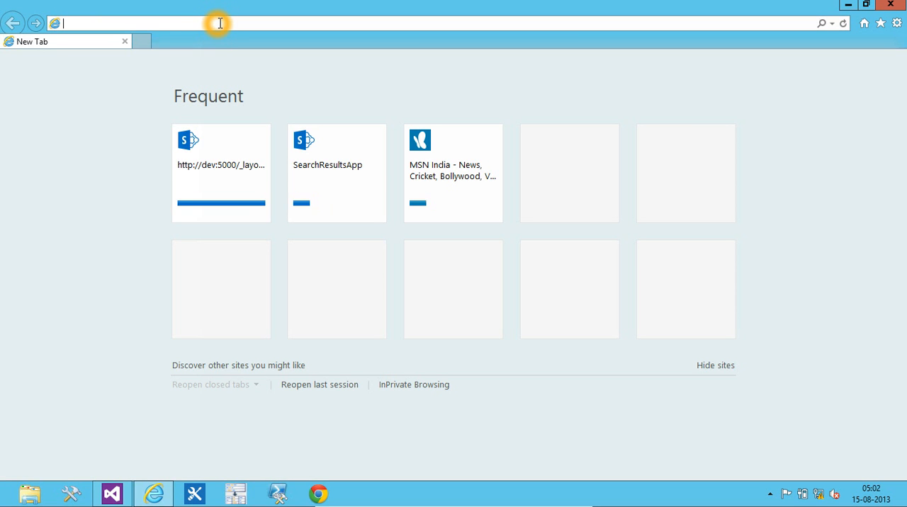
pyautogui.write('htt')
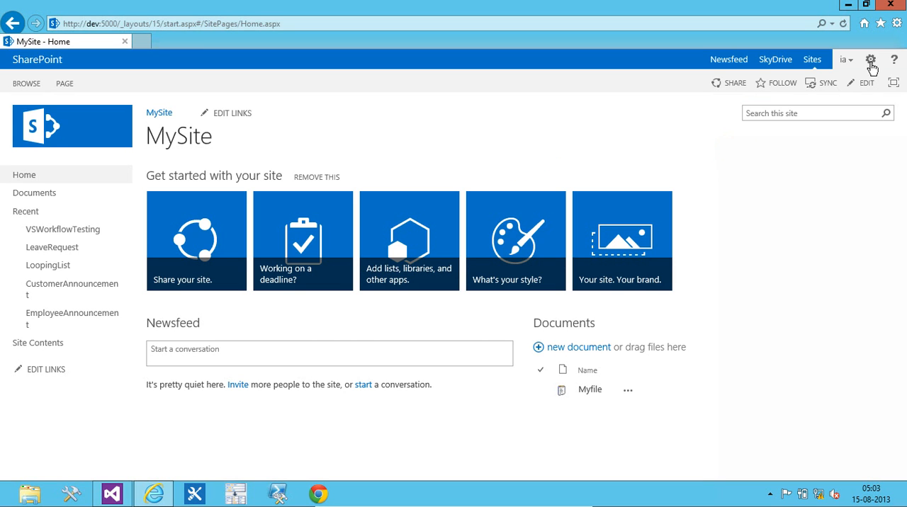
pyautogui.moveTo(845, 225)
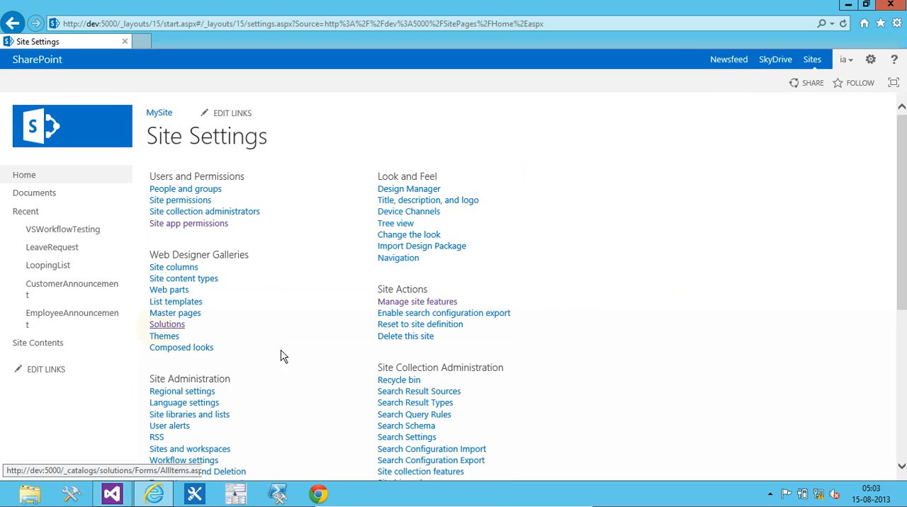
pyautogui.click(167, 323)
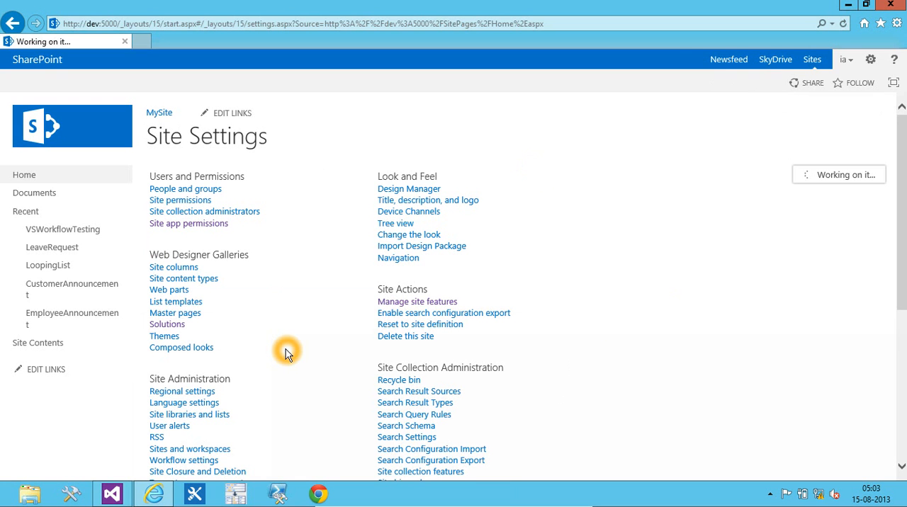
pyautogui.click(167, 324)
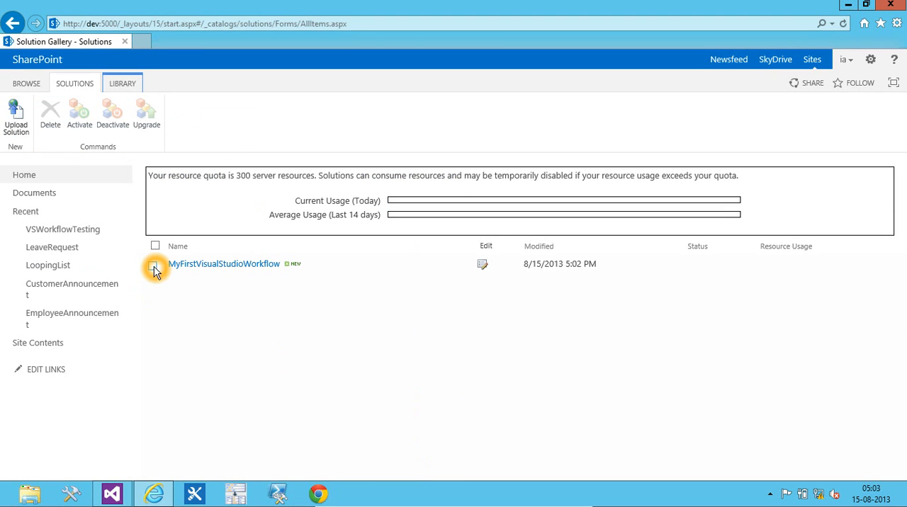
# - Activate the MyFirstVisualStudioWorkflow solution in the Solution Gallery
pyautogui.click(155, 264)
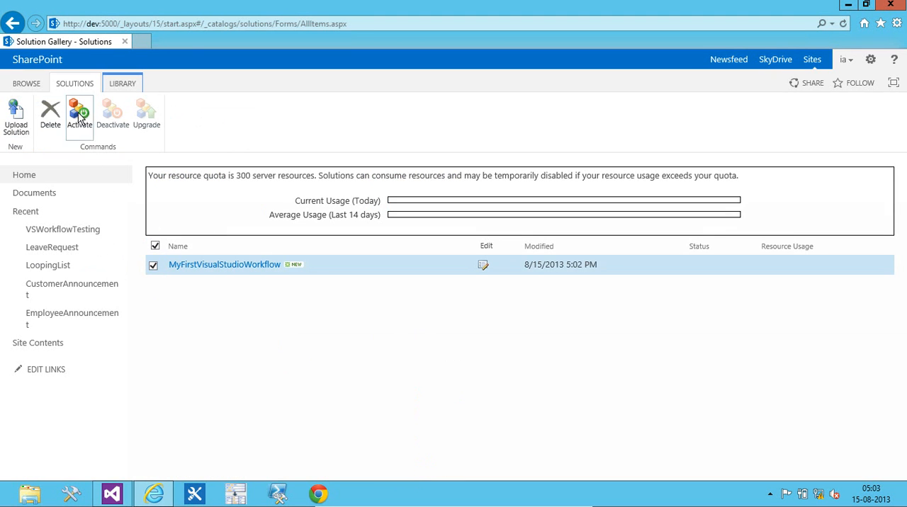
pyautogui.click(80, 113)
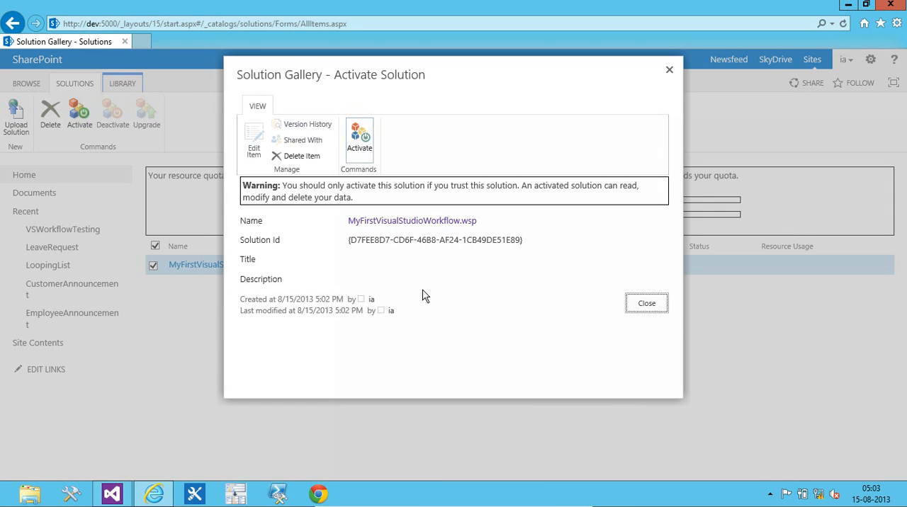
pyautogui.click(646, 303)
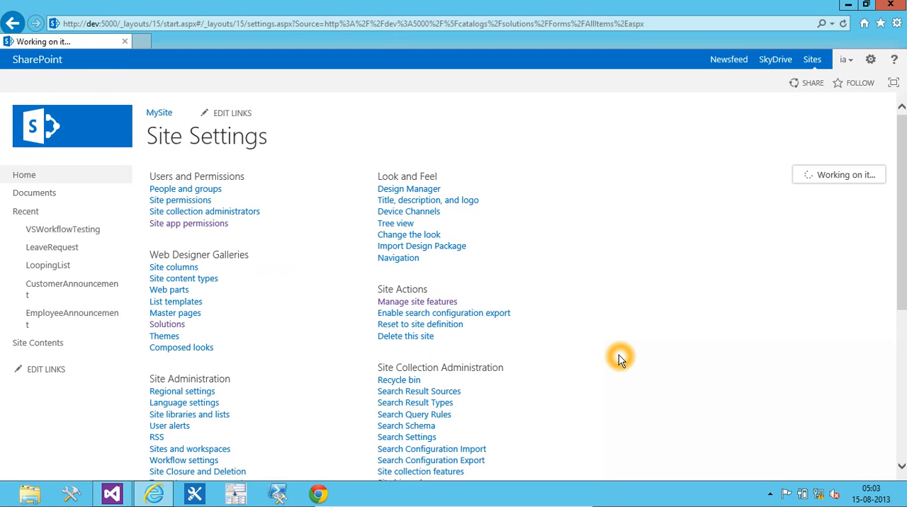
# - Activate both MyFirstVisualStudioWorkflow features in Manage site features
pyautogui.click(417, 302)
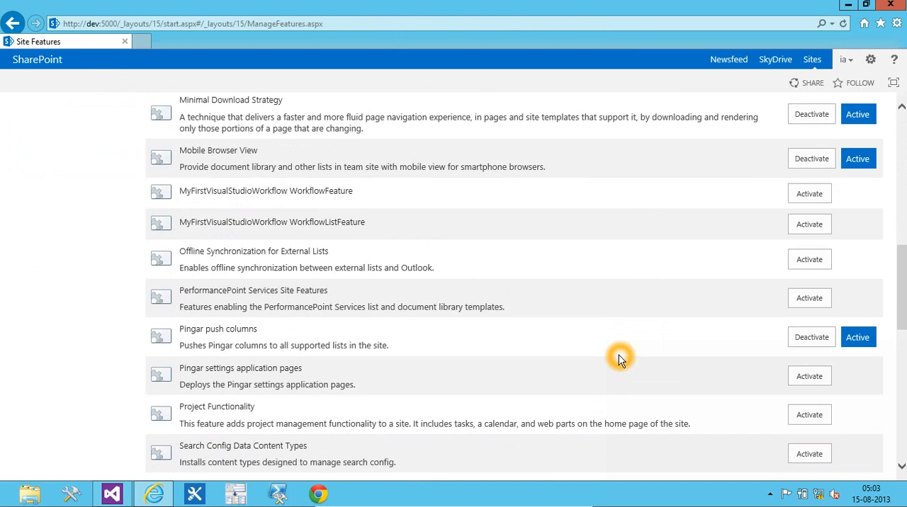
pyautogui.moveTo(718, 232)
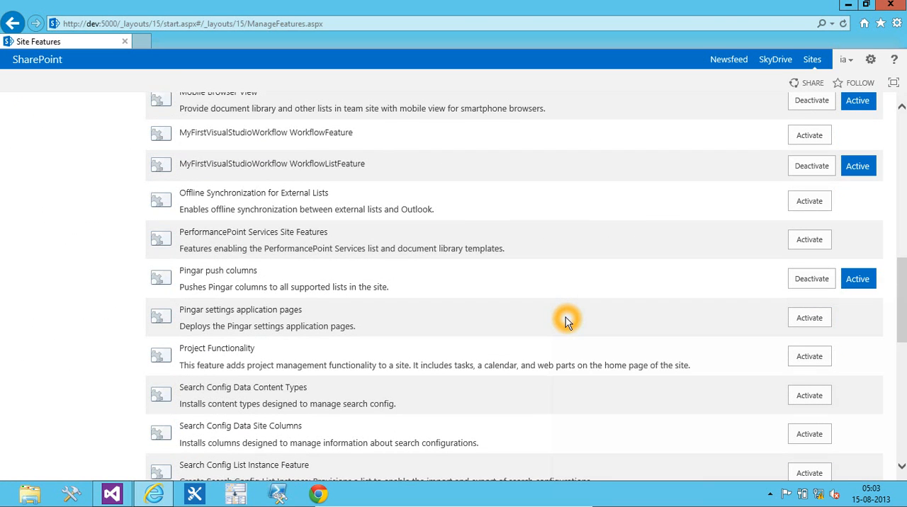
pyautogui.moveTo(487, 275)
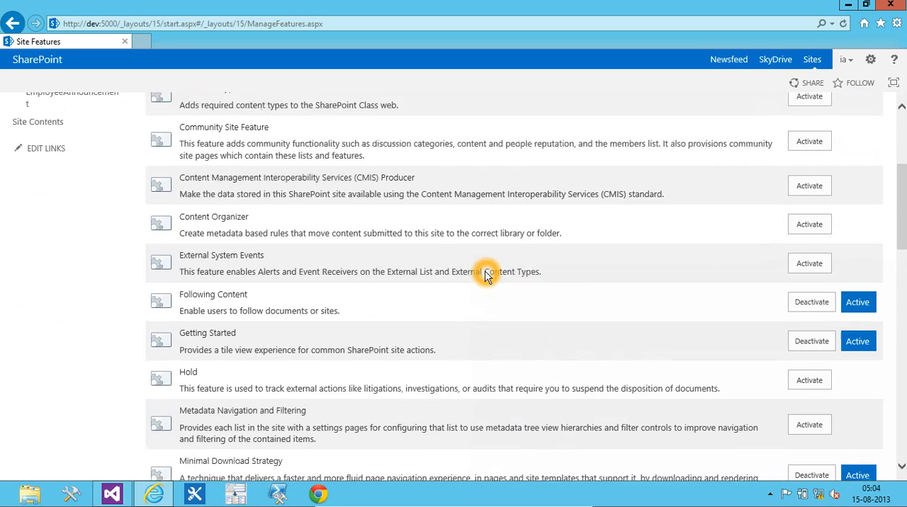
pyautogui.scroll(-3)
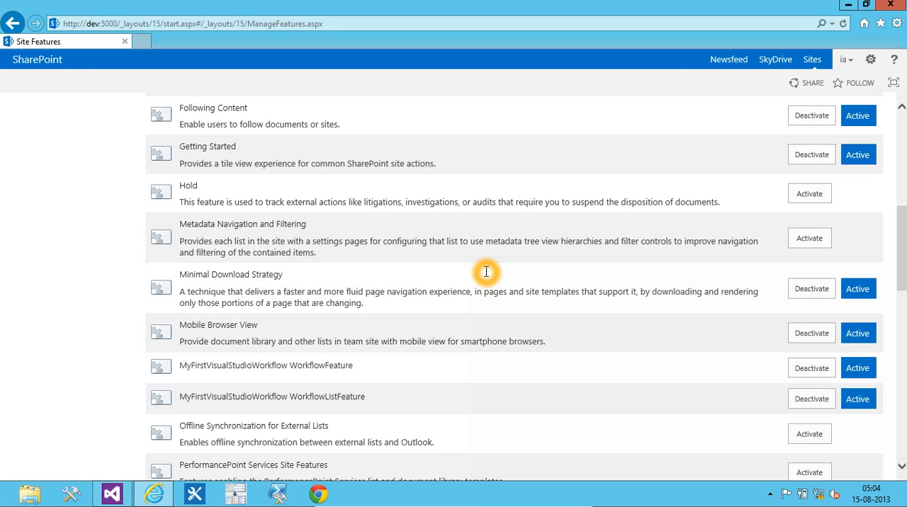
pyautogui.scroll(3)
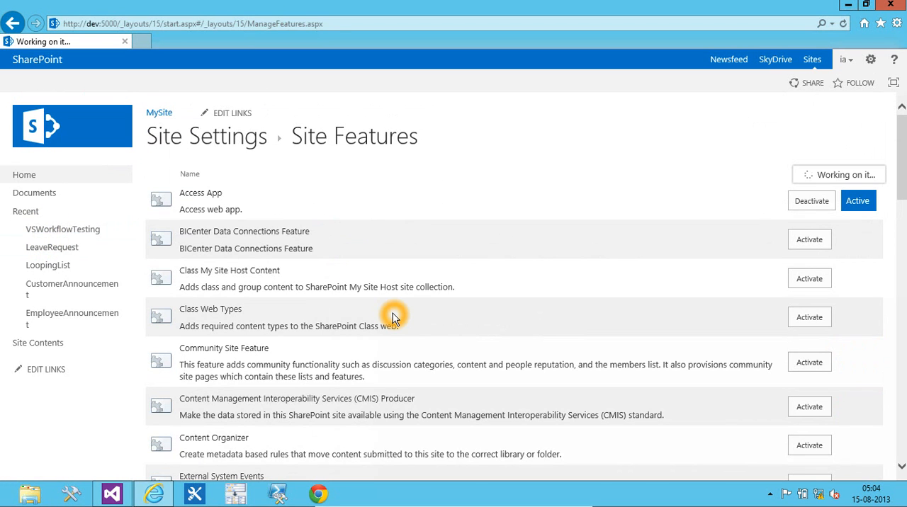
# - Add a new item named Item1 to the VSWorkflowTesting list
pyautogui.click(63, 230)
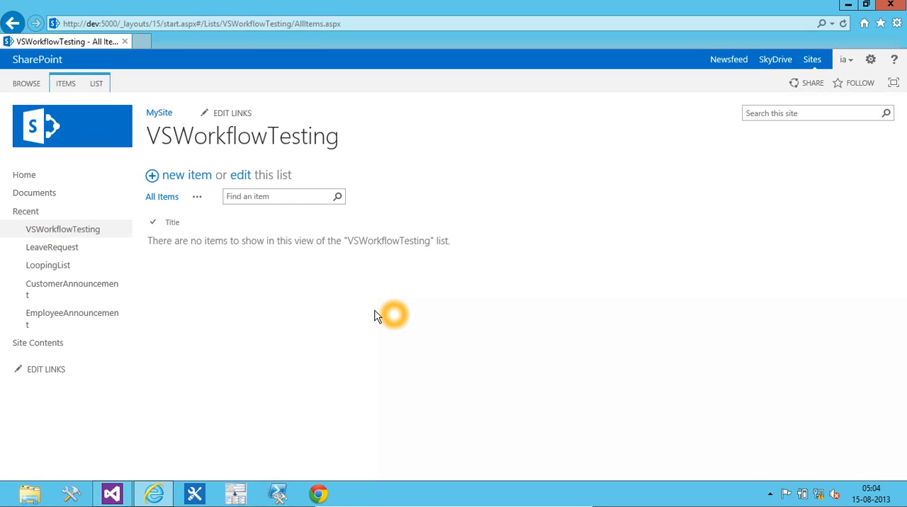
pyautogui.moveTo(187, 175)
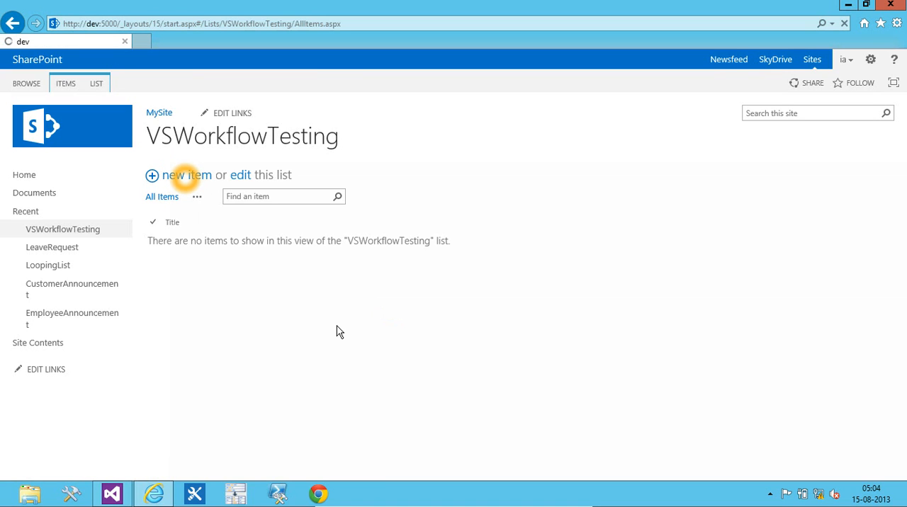
pyautogui.click(187, 175)
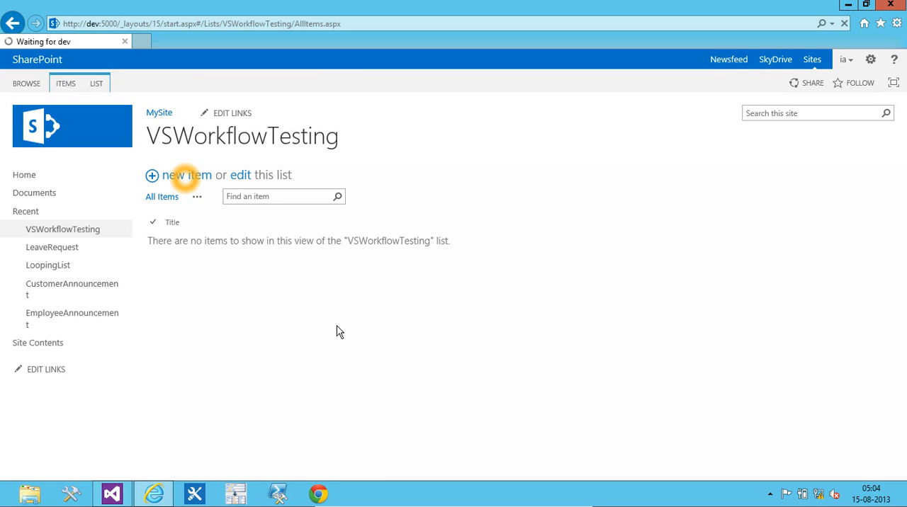
pyautogui.click(187, 176)
pyautogui.write('Item1')
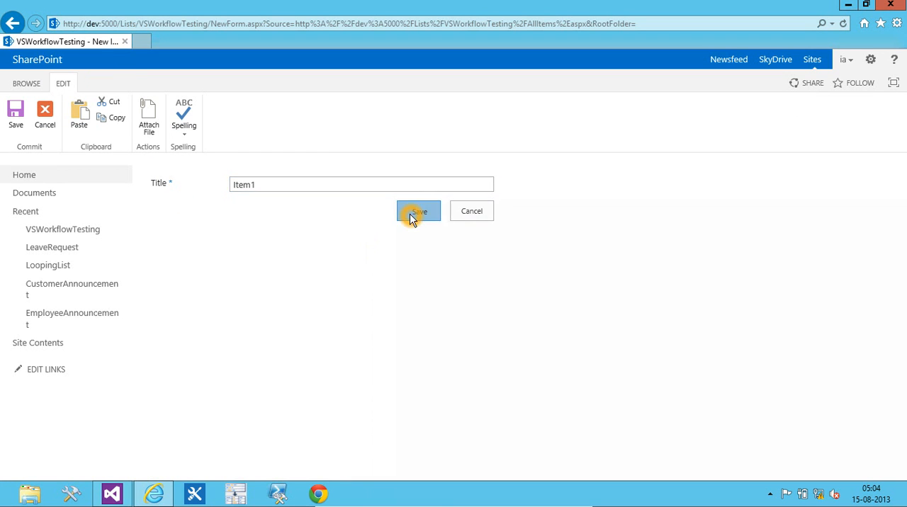
pyautogui.click(418, 211)
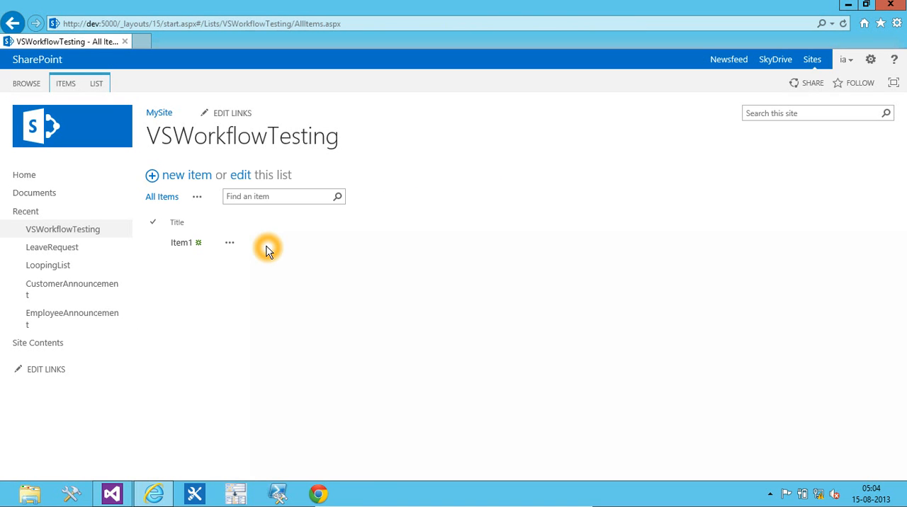
# - Show Item1's workflows page listing LogToHistoryWorkflow as completed
pyautogui.click(229, 242)
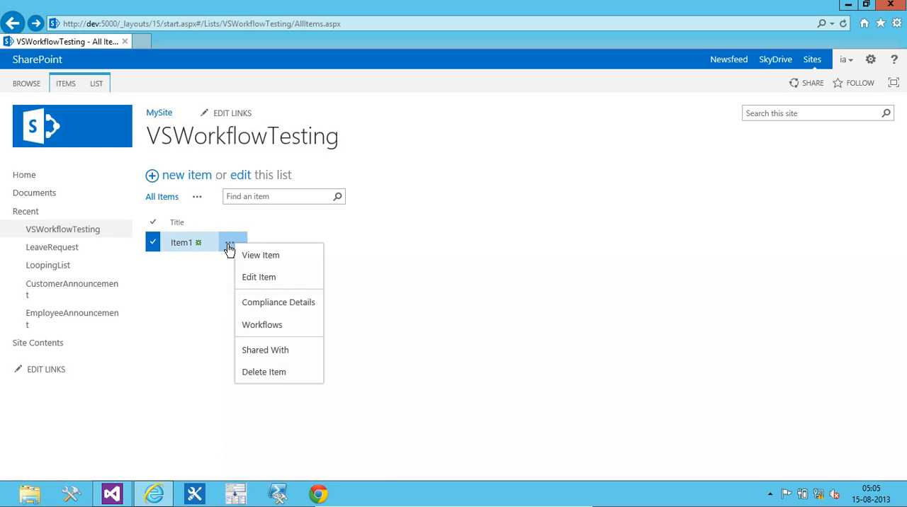
pyautogui.click(261, 325)
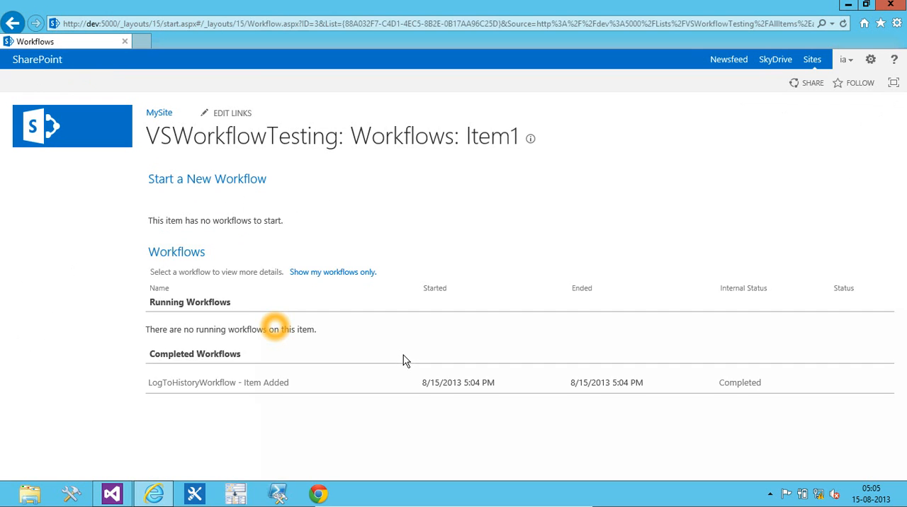
pyautogui.moveTo(325, 389)
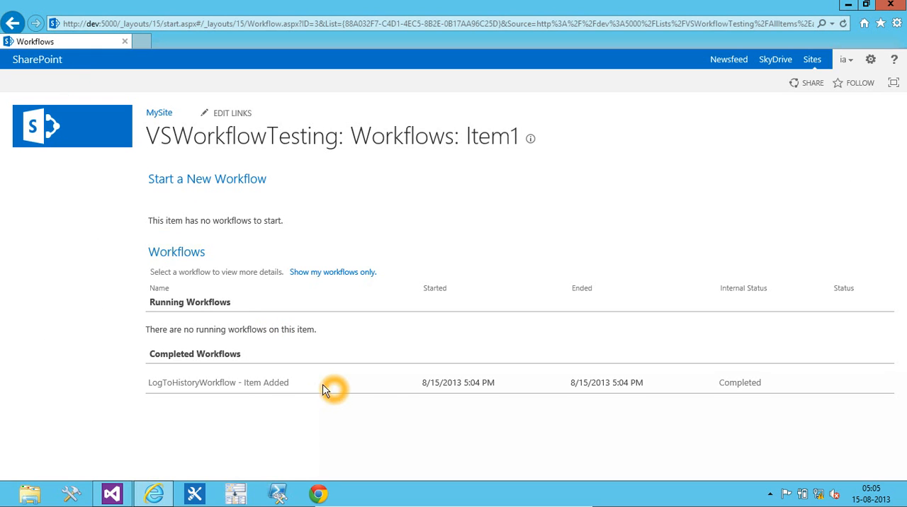
pyautogui.moveTo(321, 437)
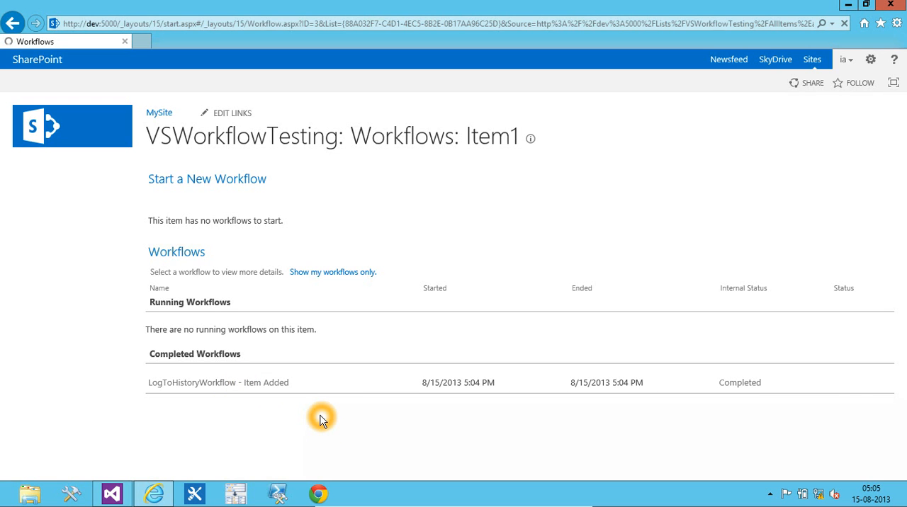
# - View the LogToHistoryWorkflow status page with the history comment "Our VS workflow"
pyautogui.click(218, 382)
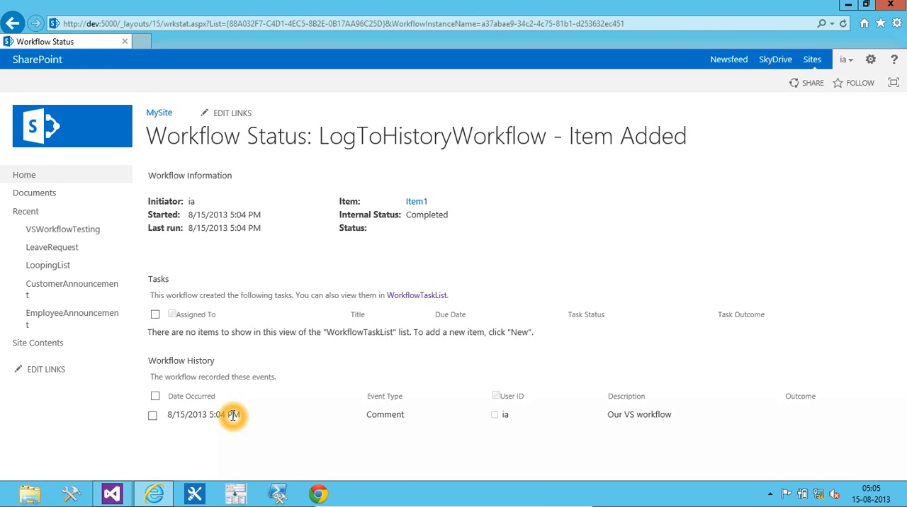
pyautogui.moveTo(609, 419)
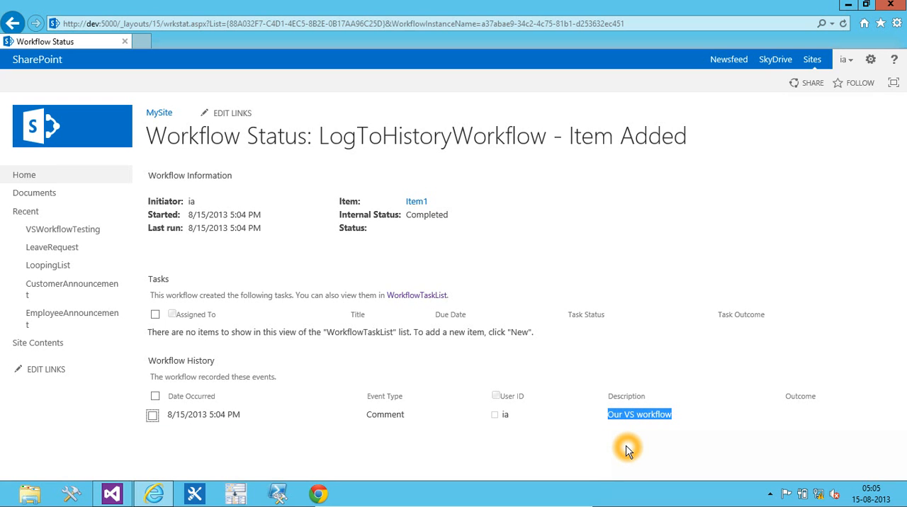
pyautogui.moveTo(532, 382)
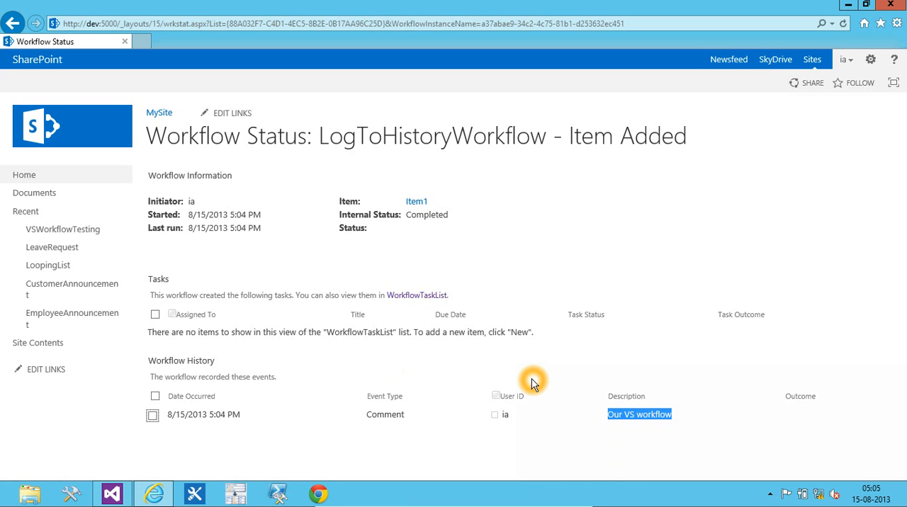